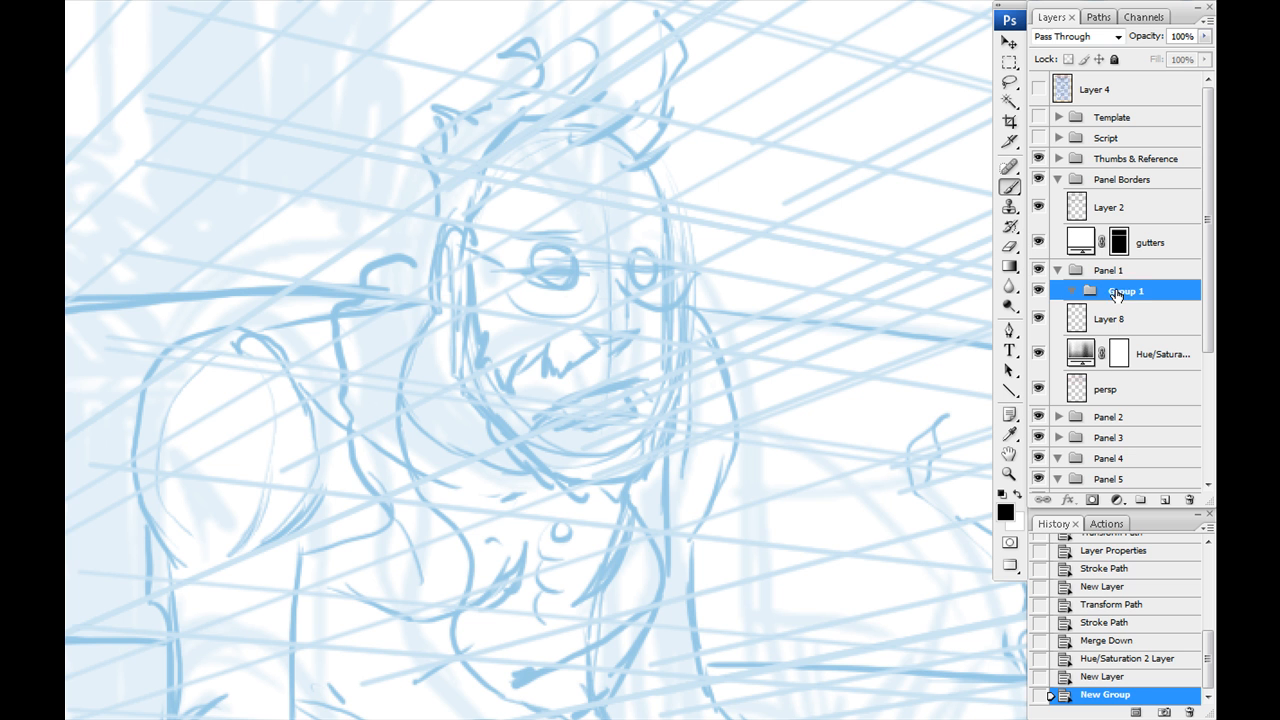
Step: Ink Bill's face line and arm outline in black within the new bill group
left_click(1120, 320)
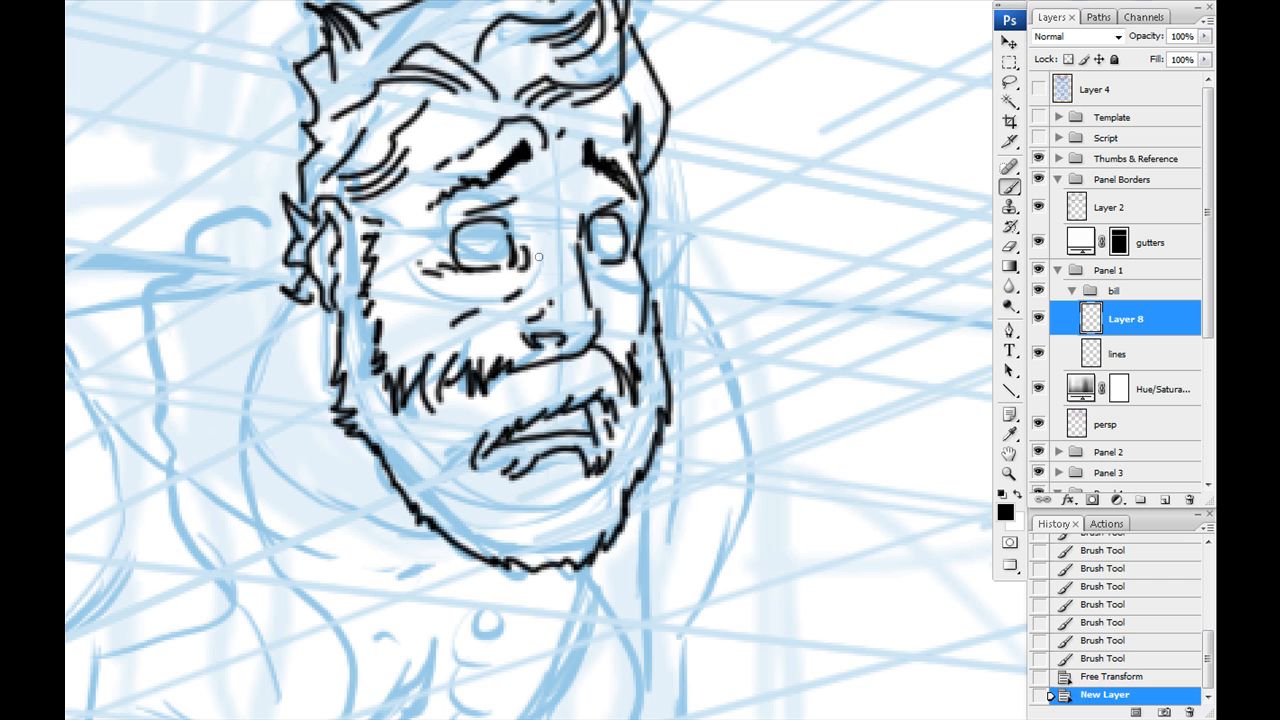
left_click_drag(410, 260, 596, 256)
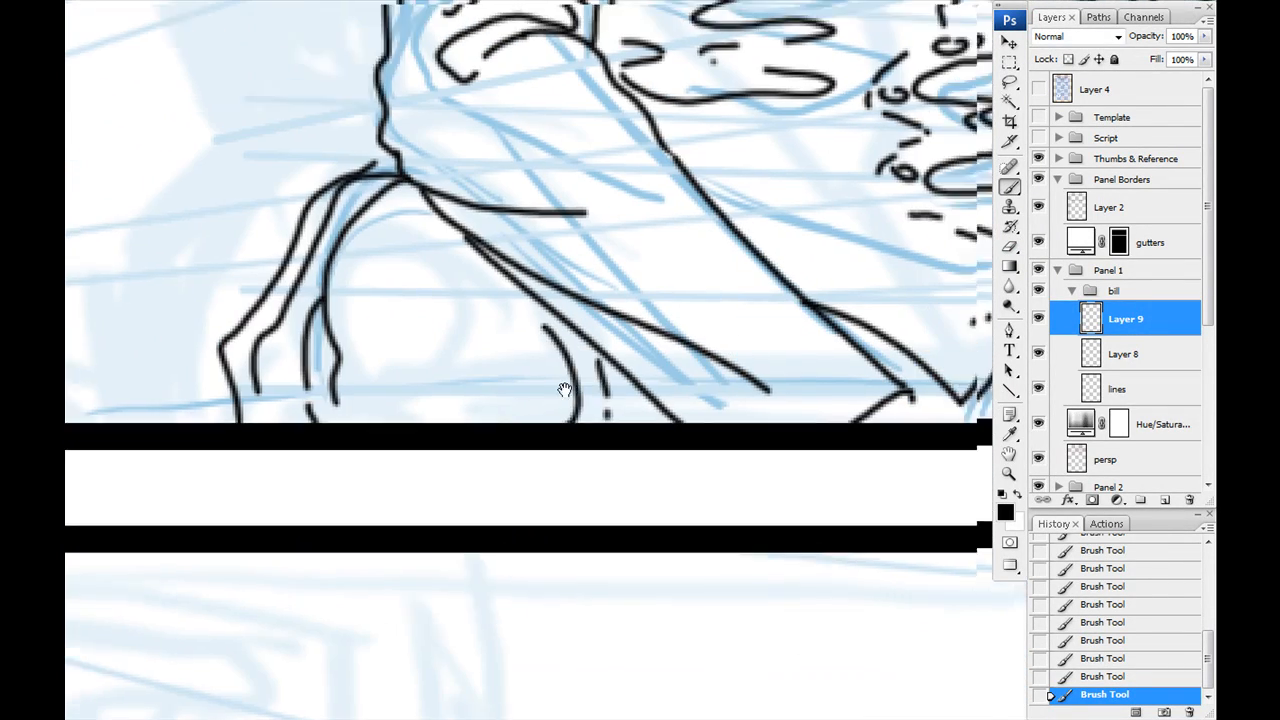
left_click_drag(564, 390, 352, 358)
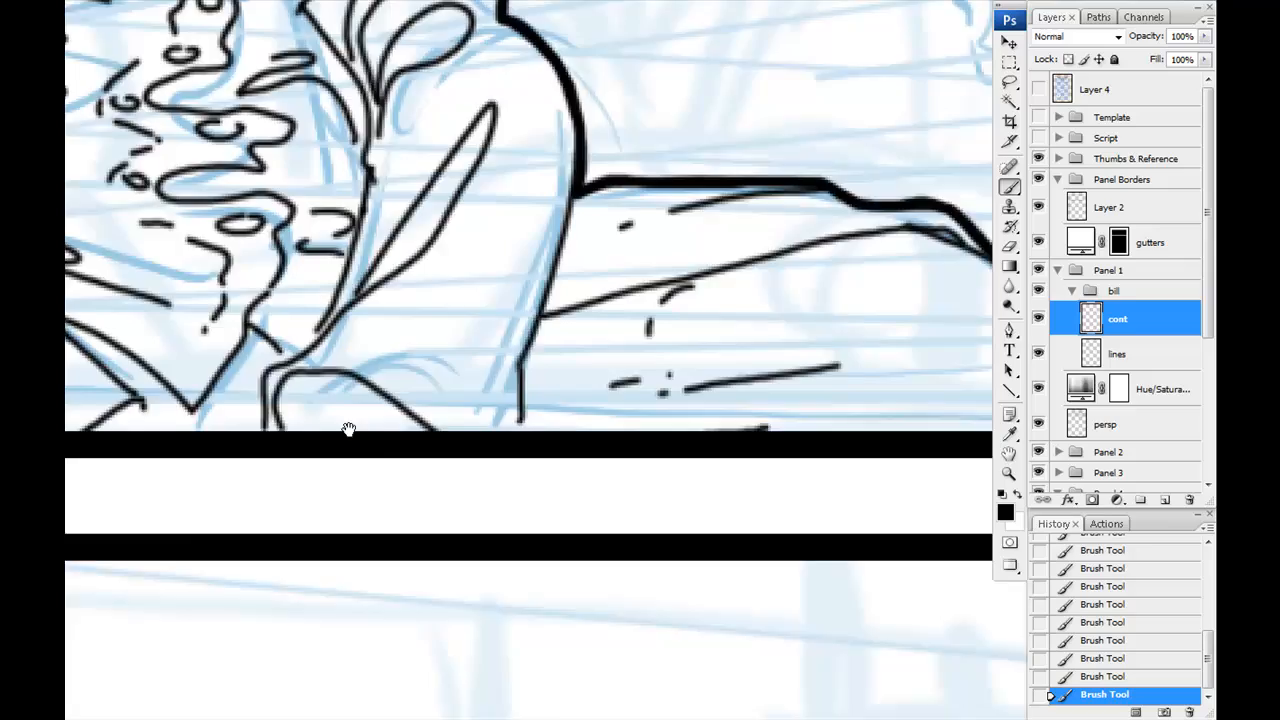
Step: Add a bold black mark to Bill's lower outline on the cont layer
left_click(1118, 352)
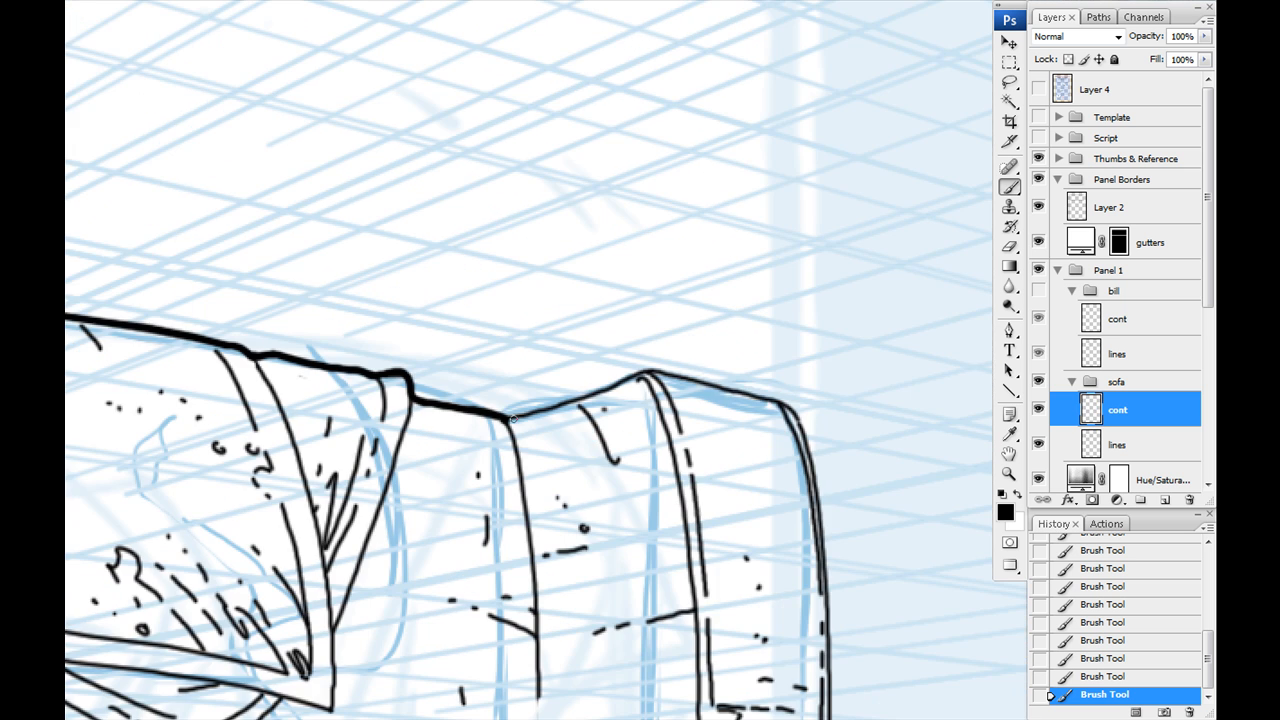
Step: Scroll down to the sofa's right side to continue its thick contour
scroll("down", 3)
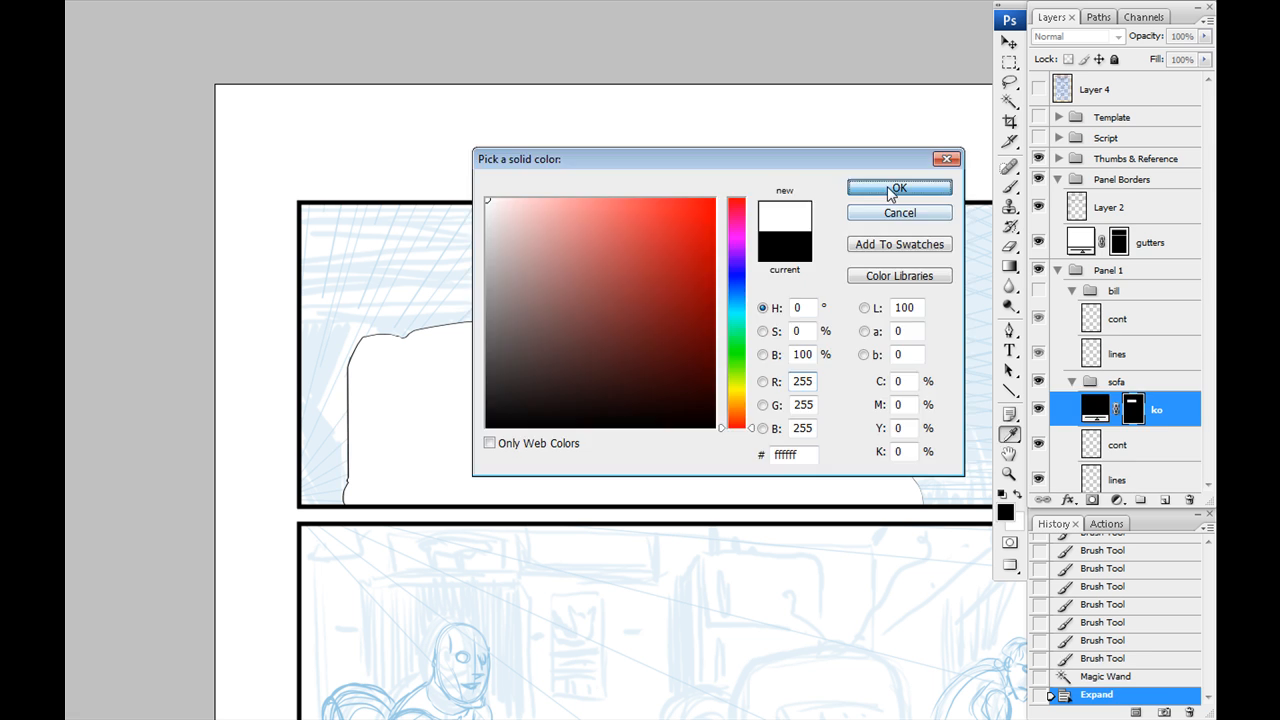
Step: Set white Solid Color knockout fills for sofa and Bill, then select the new bg lines layer
left_click(898, 188)
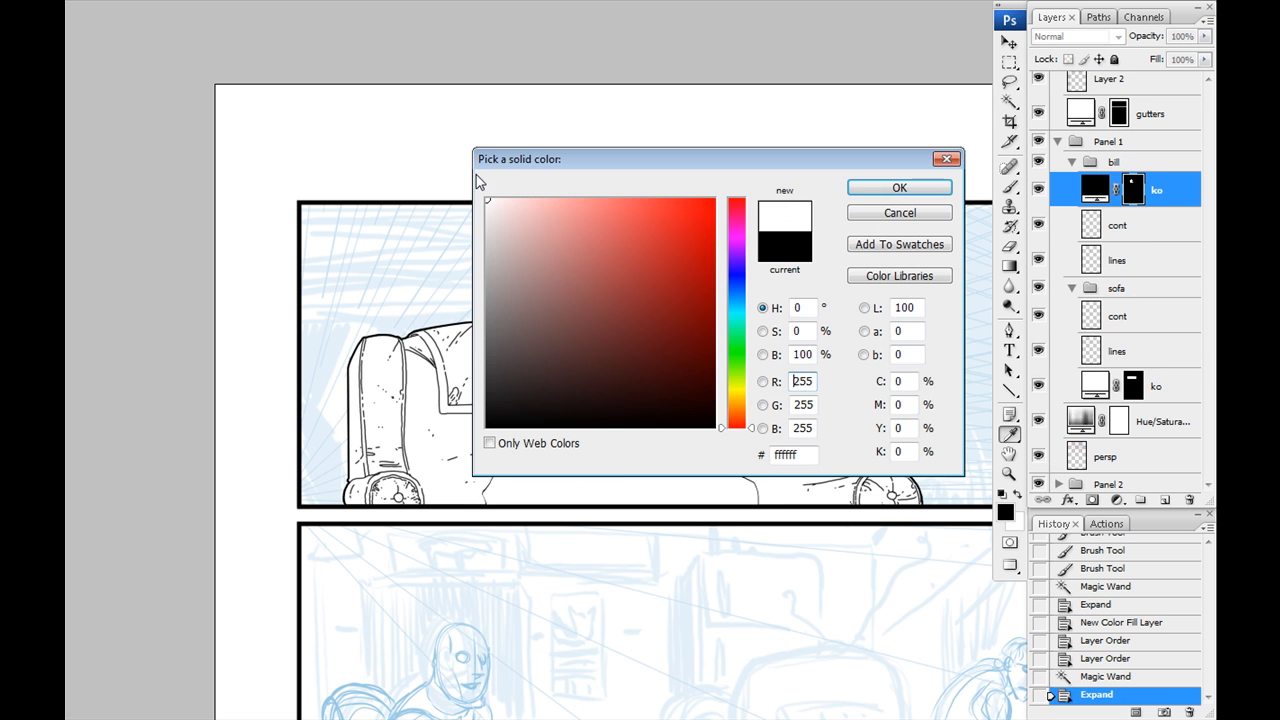
left_click(898, 188)
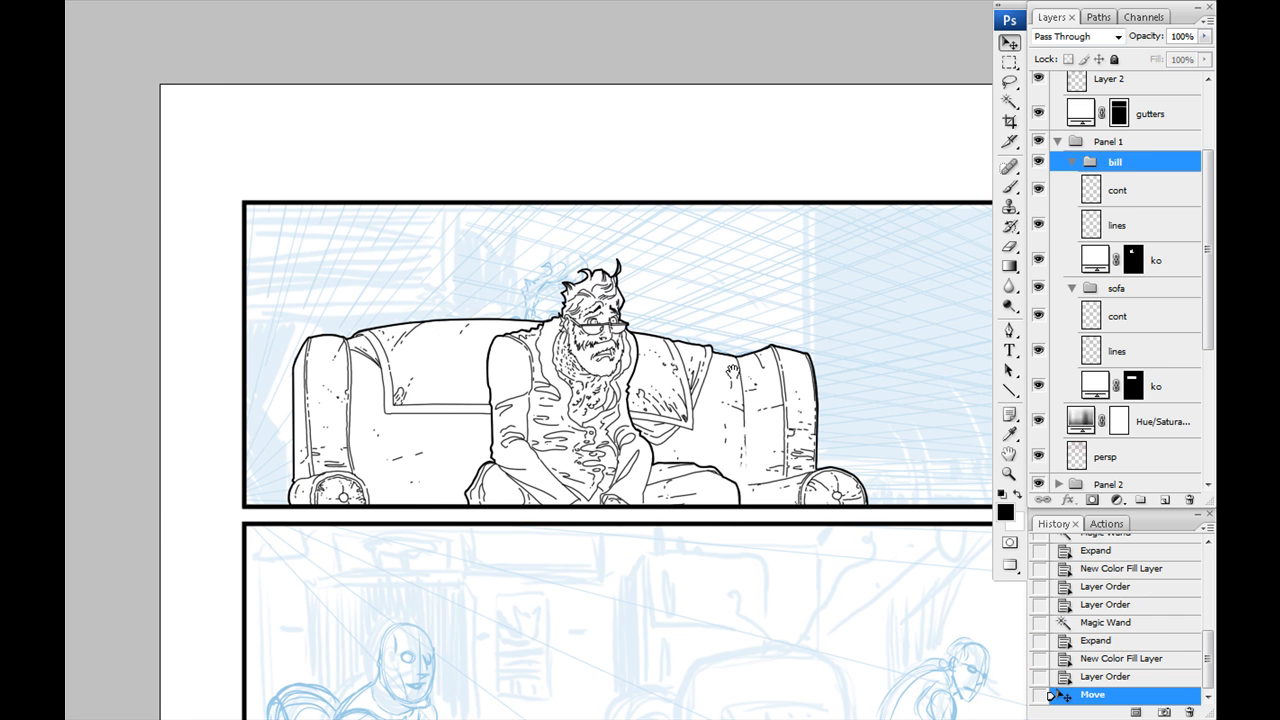
left_click(1072, 160)
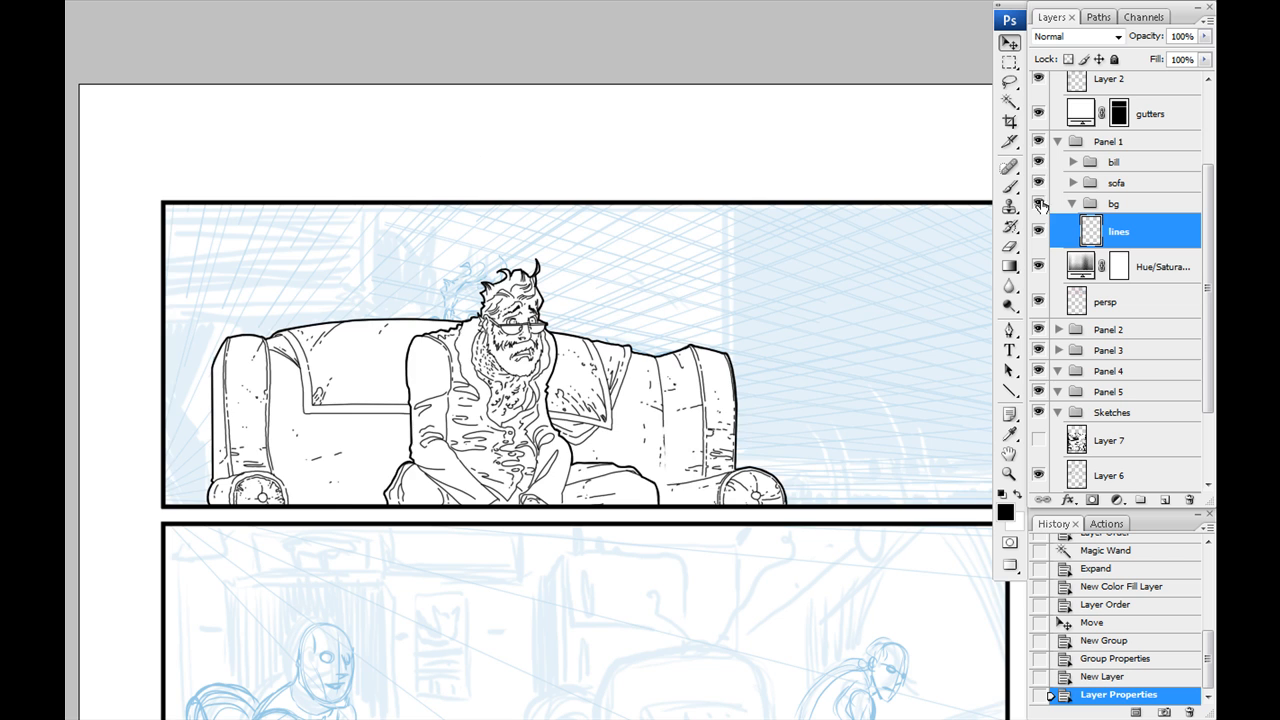
left_click(1038, 232)
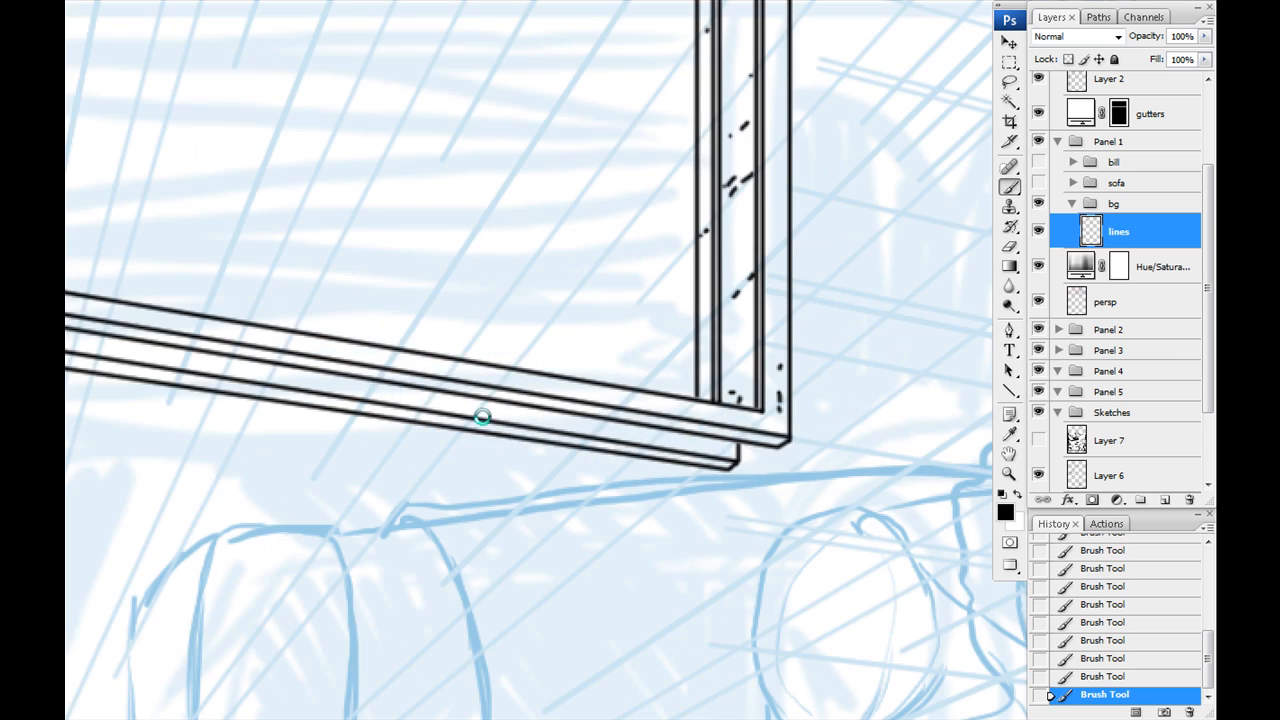
Step: Ink a straight black edge of the window sill with a Shift-click brush line
left_click(1164, 500)
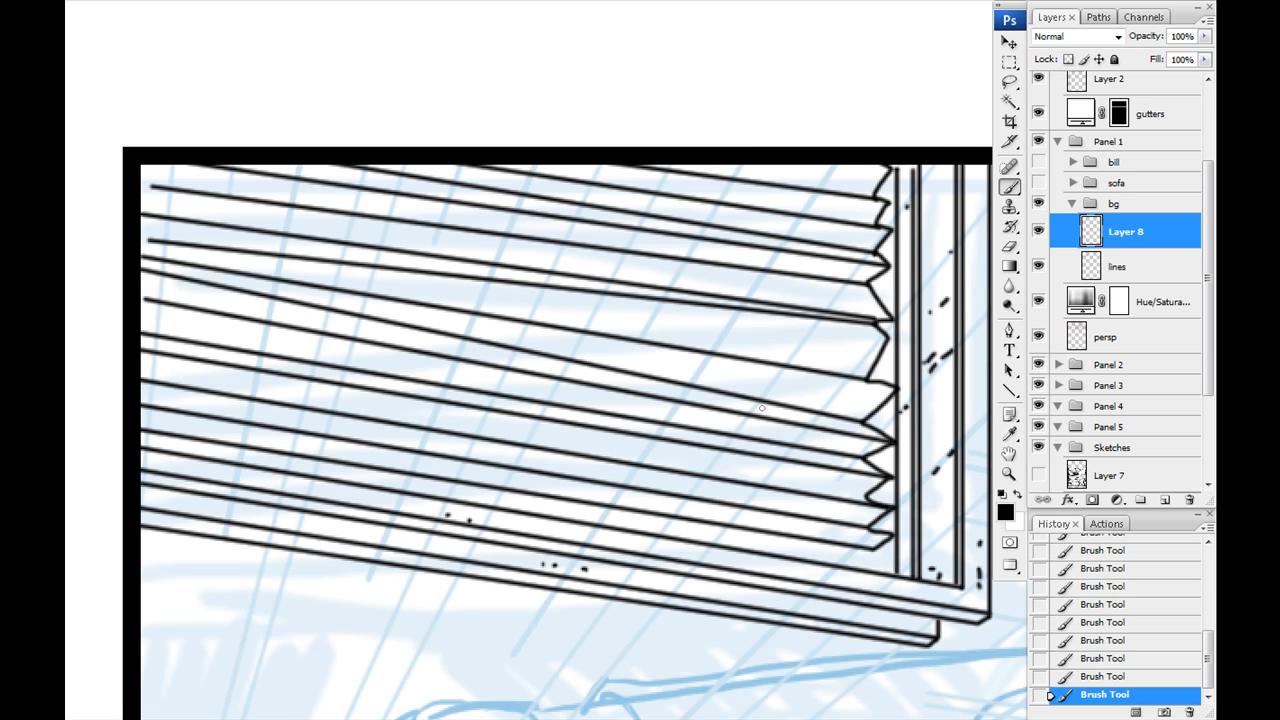
Step: Ink another blind slat and the hanging pull cord on the new blind layers
left_click(1164, 500)
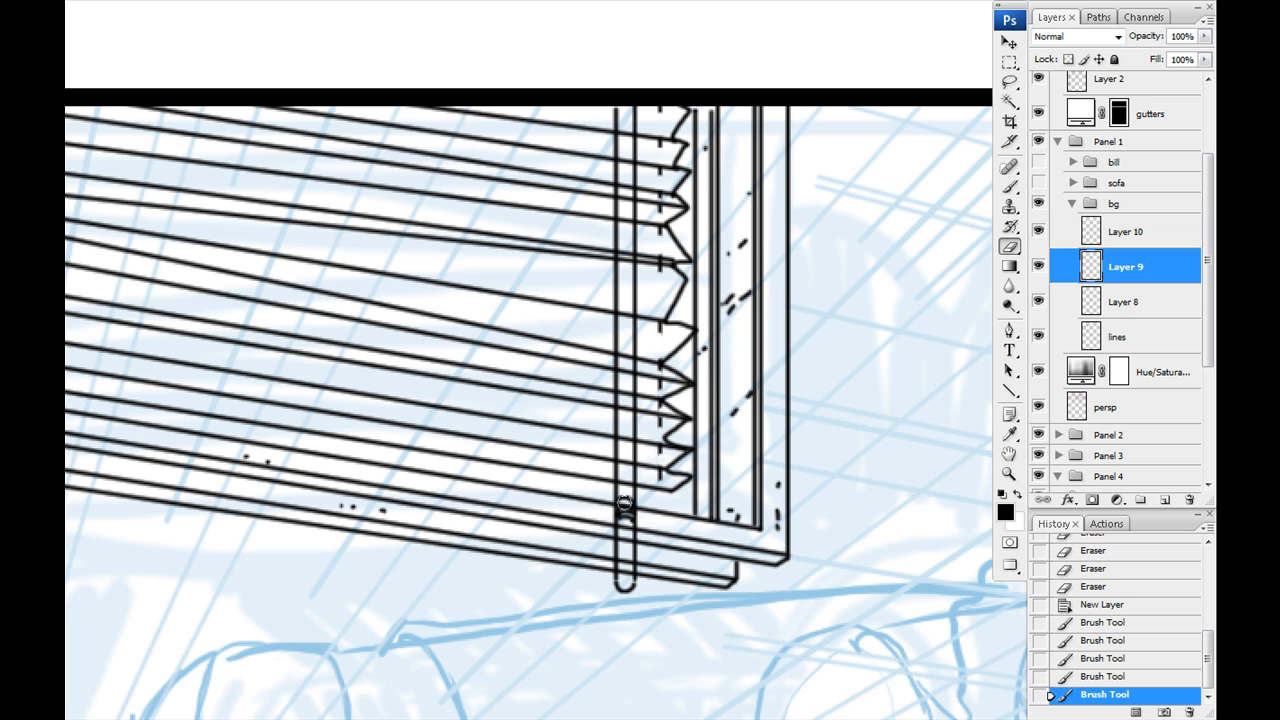
left_click(1116, 336)
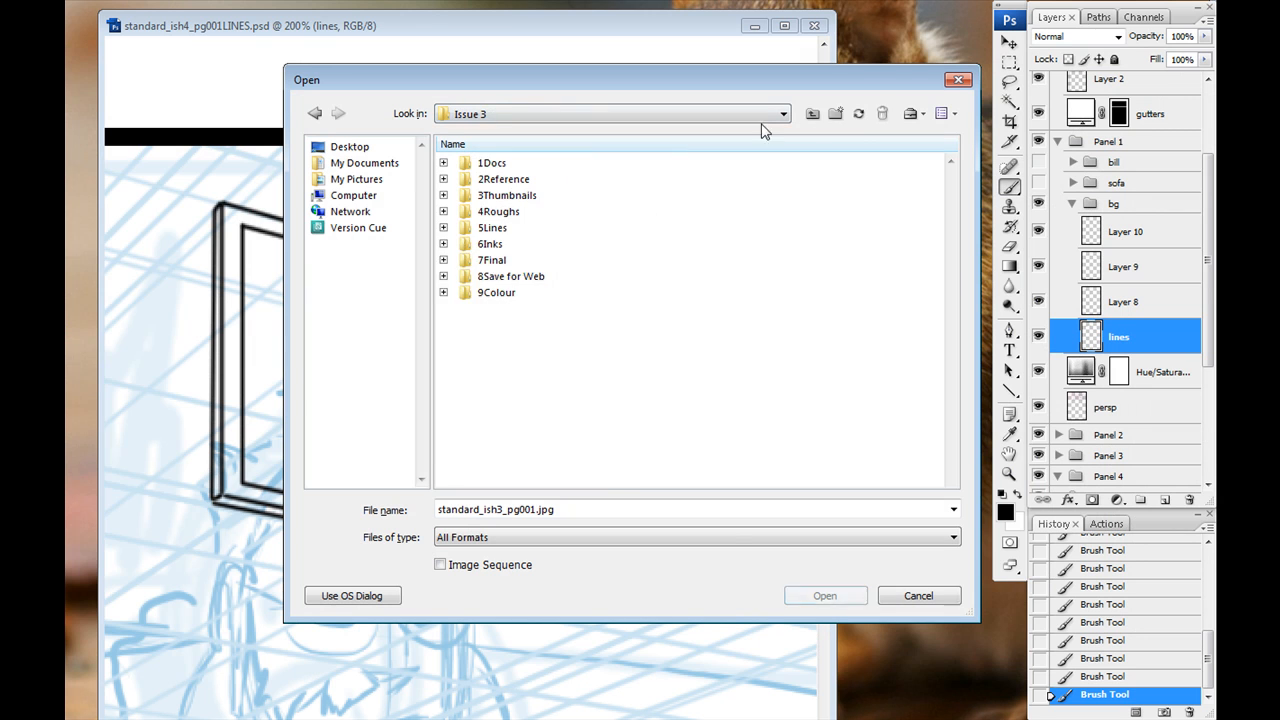
Step: Browse to an earlier issue's folder and choose its inks page to open
left_click(352, 596)
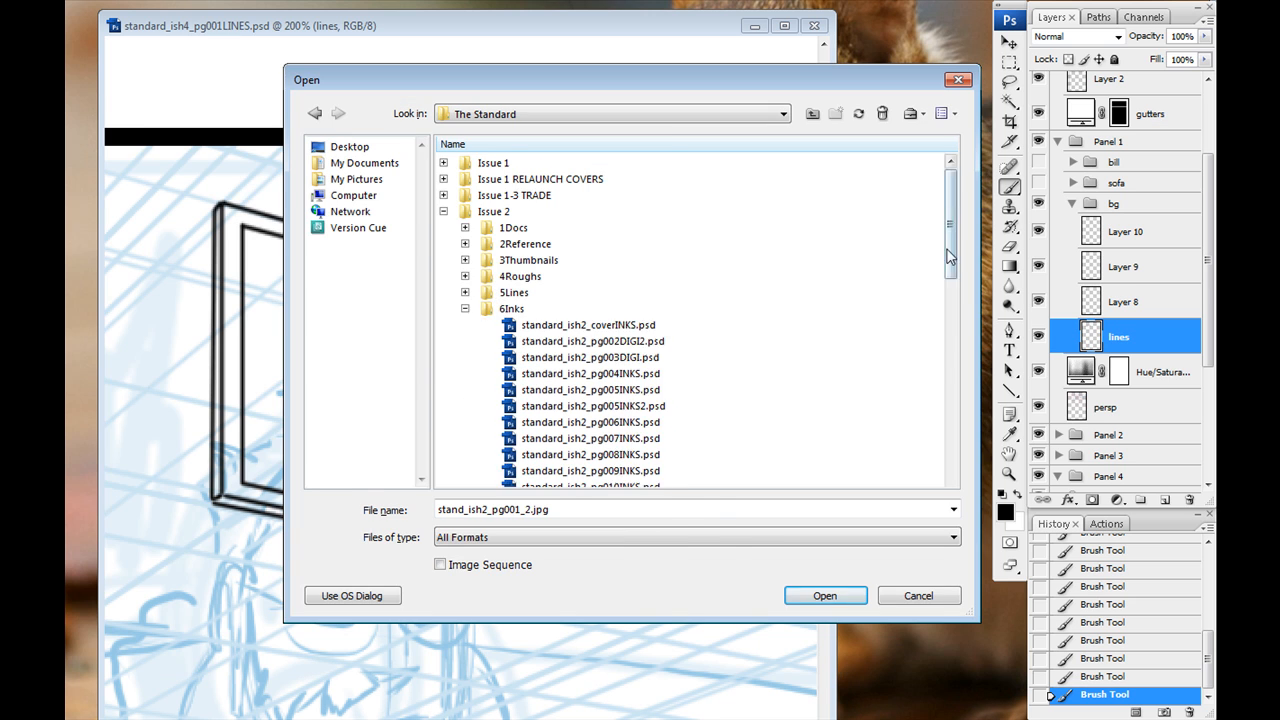
left_click(824, 596)
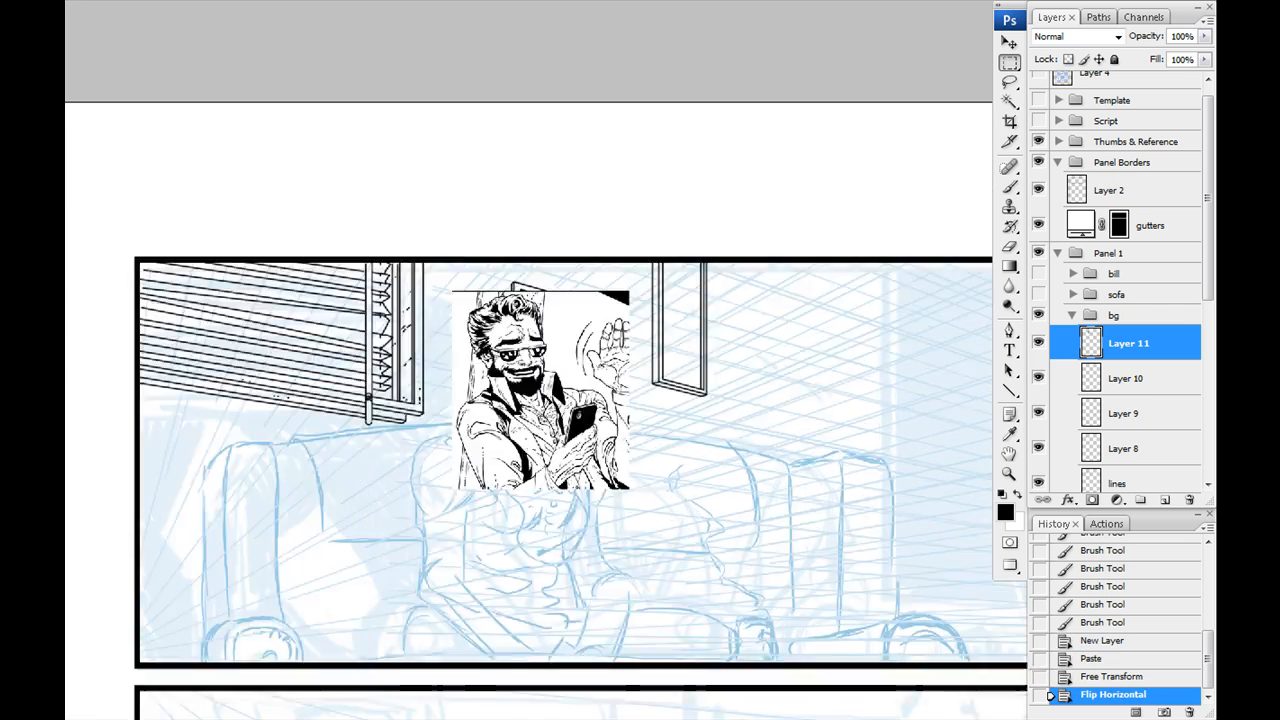
Step: Draw a vertical black edge line for the TV on the new tv group's lines layer
left_click(1180, 36)
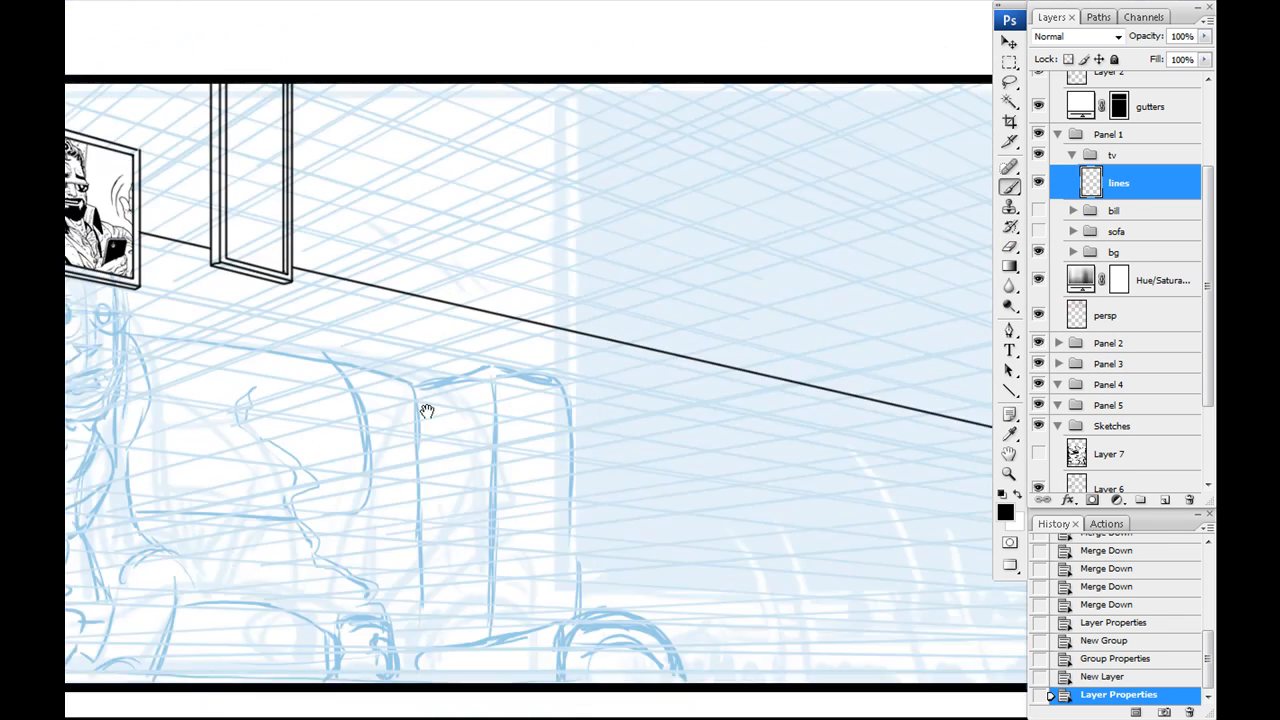
left_click_drag(428, 412, 428, 360)
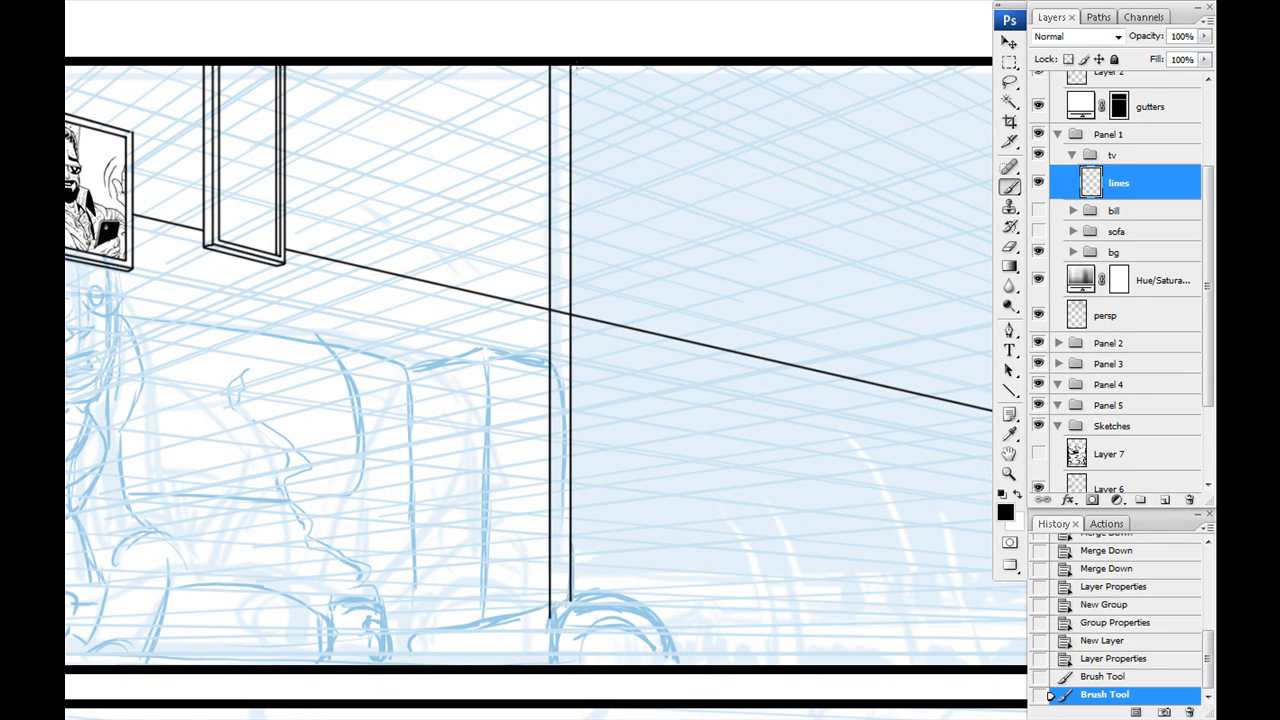